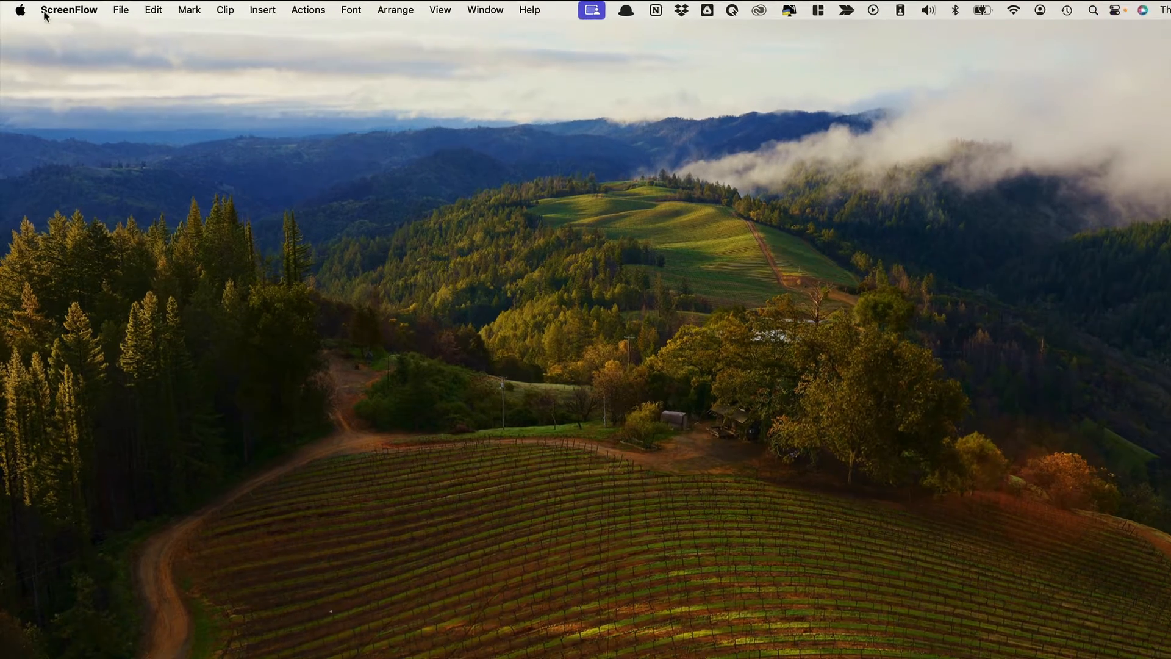
Step: Launch System Settings from the Apple menu, landing on the Appearance pane
left_click(21, 11)
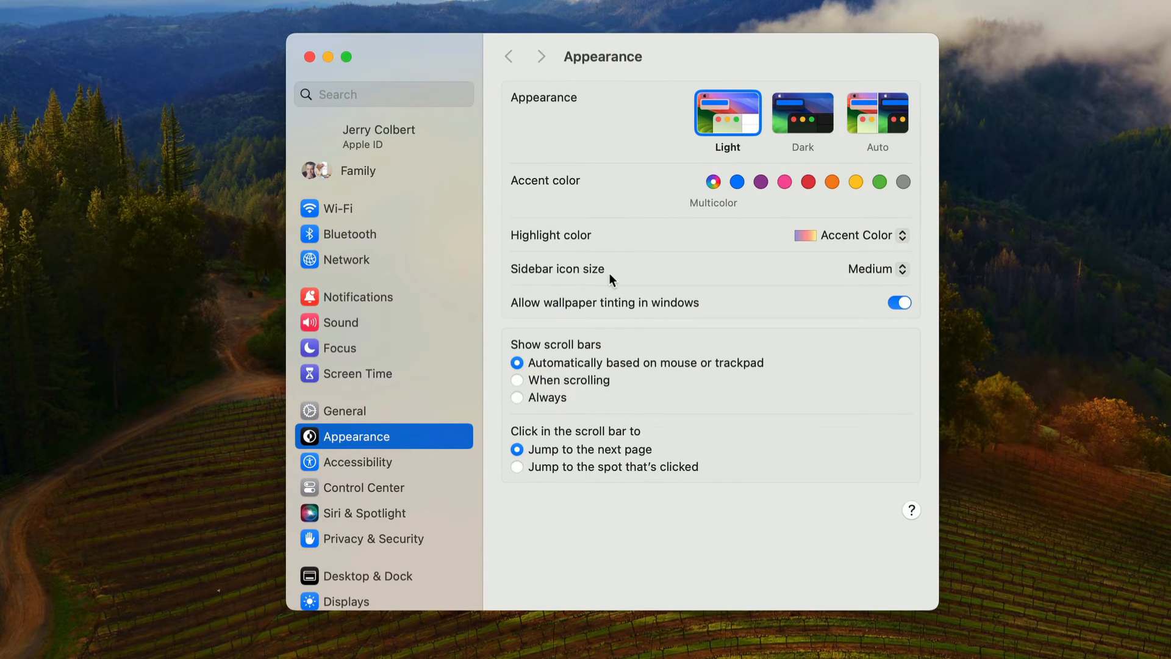
scroll("down", 3)
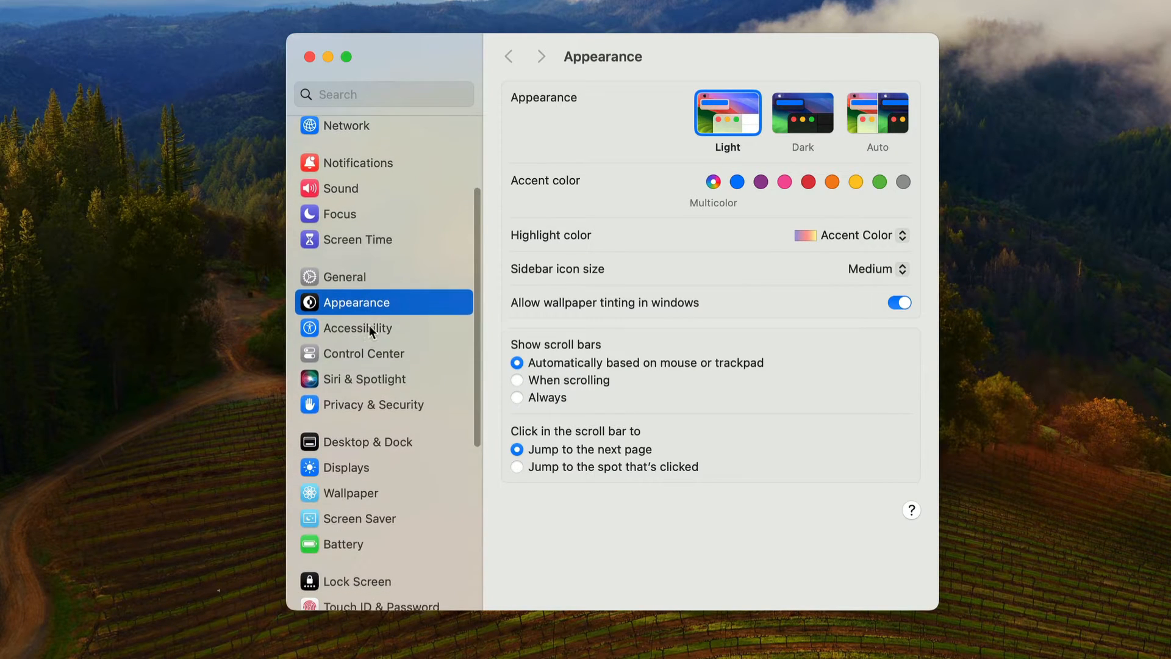
Step: Navigate to General > Login Items to list login and background apps
left_click(345, 276)
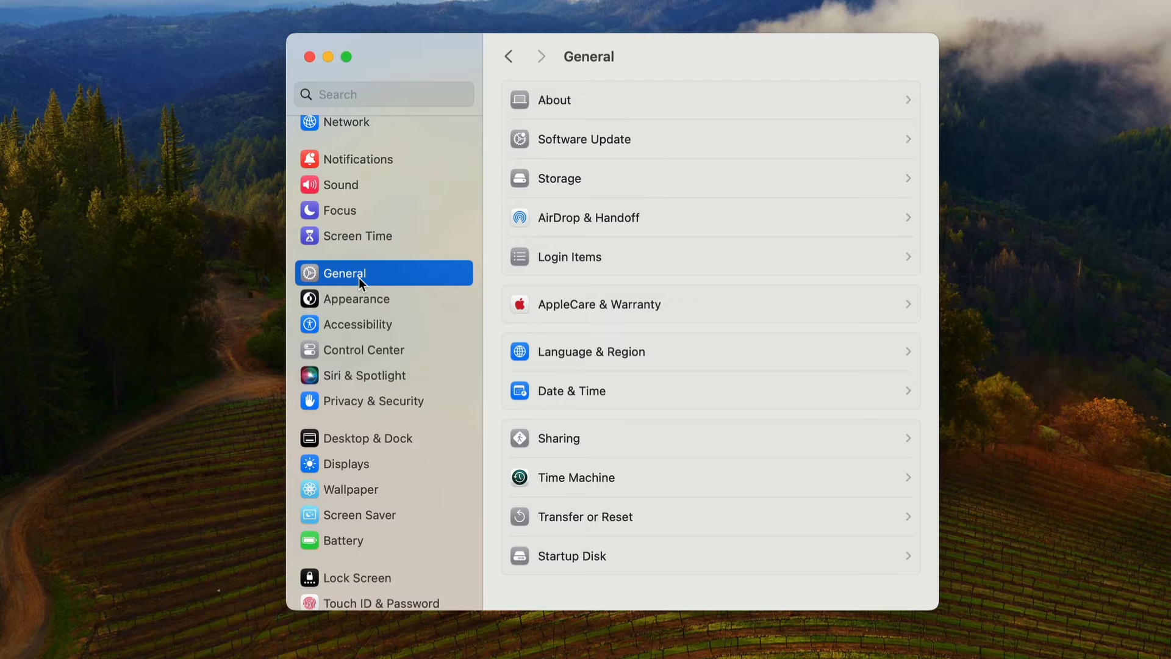
mouse_move(604, 265)
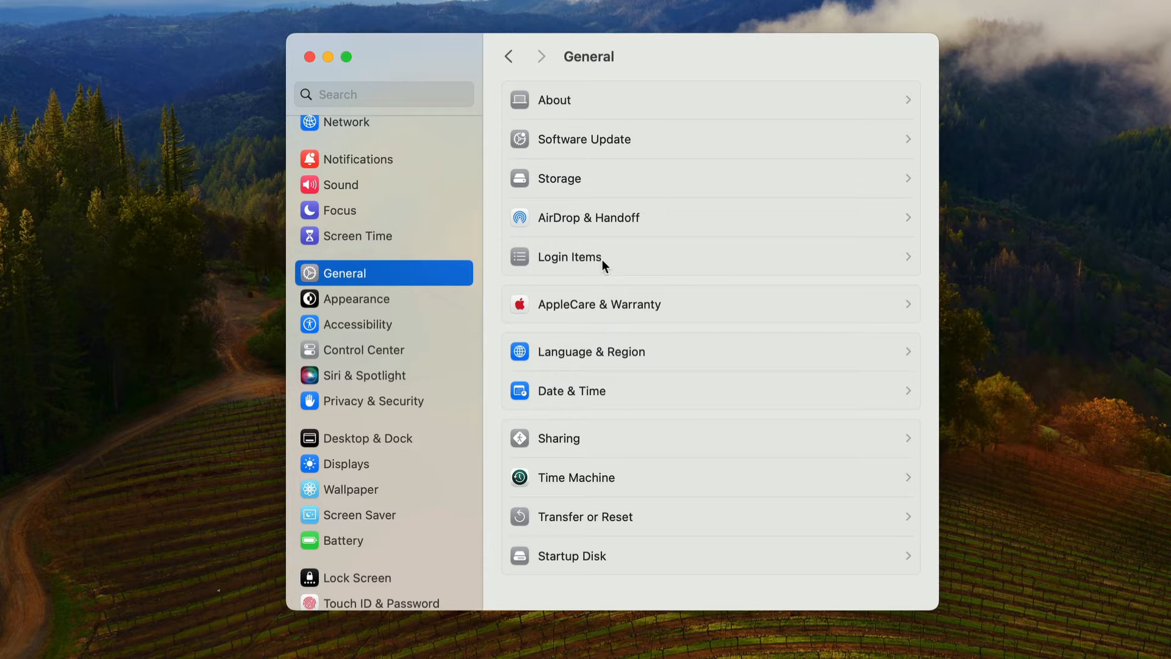
left_click(570, 256)
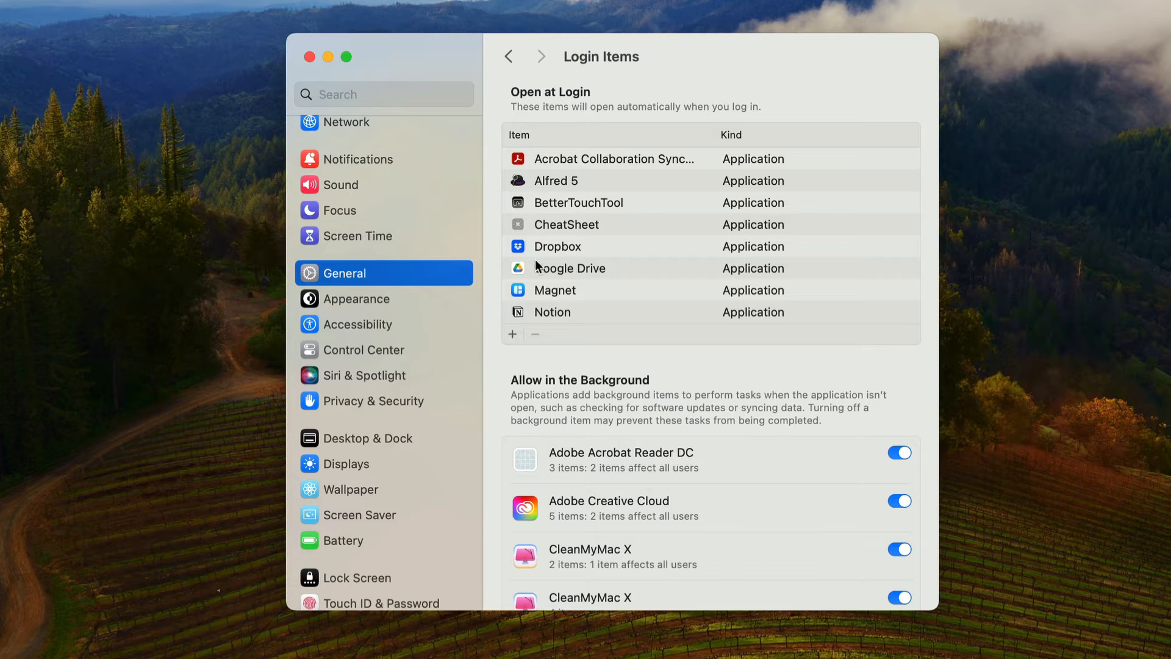
mouse_move(597, 338)
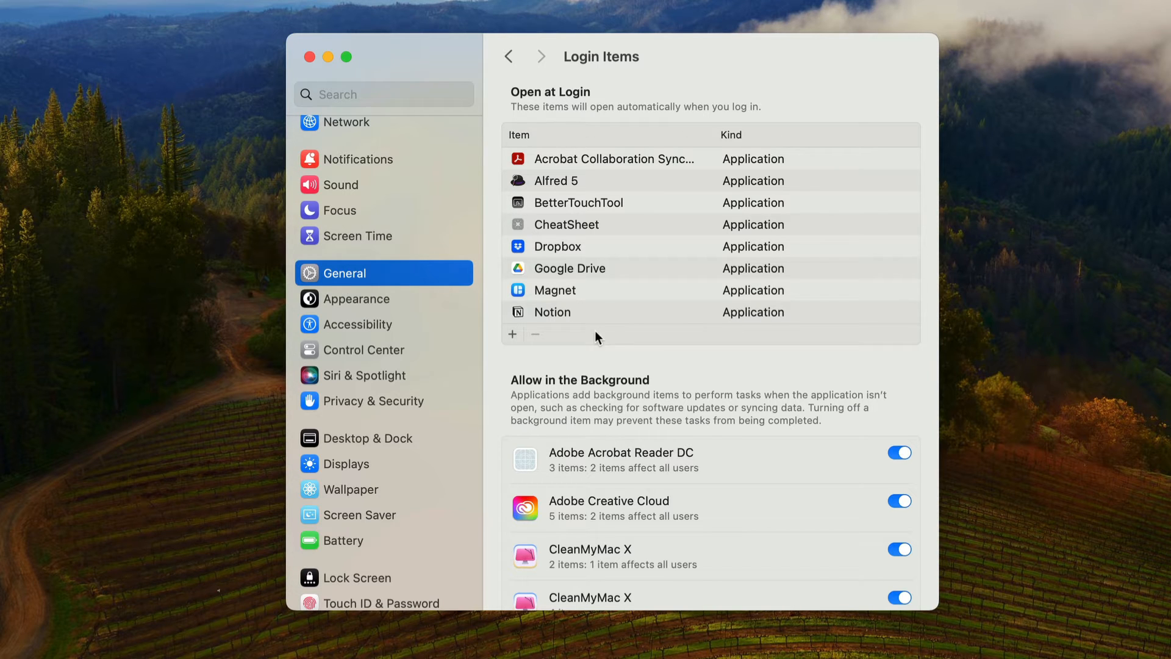
mouse_move(645, 333)
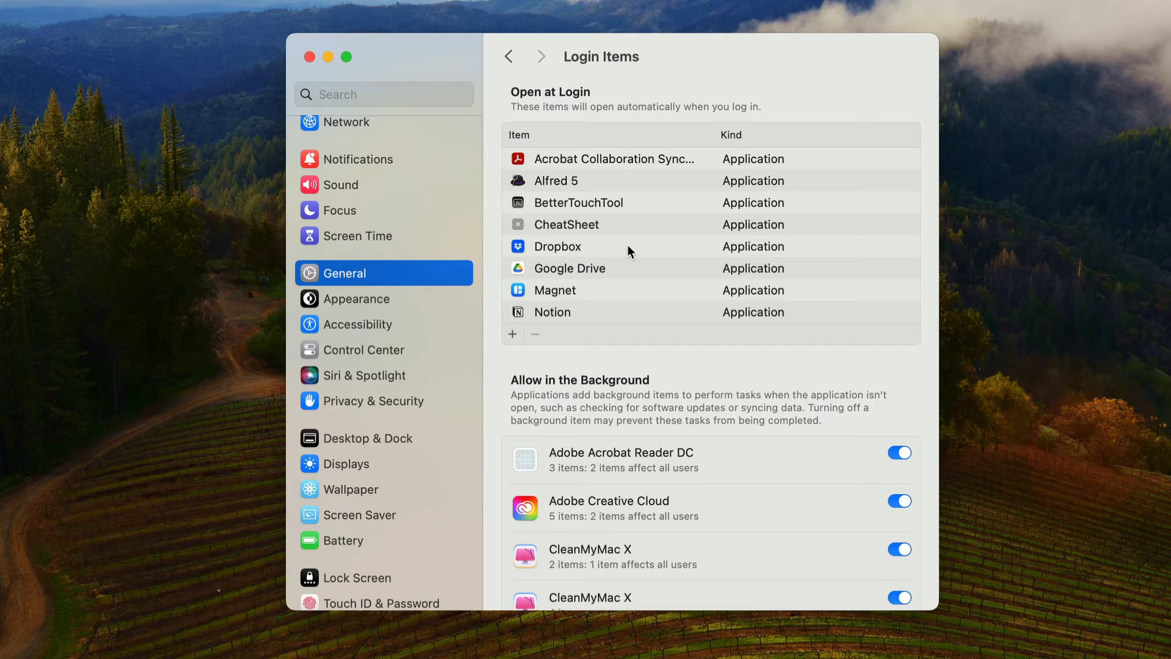
mouse_move(753, 218)
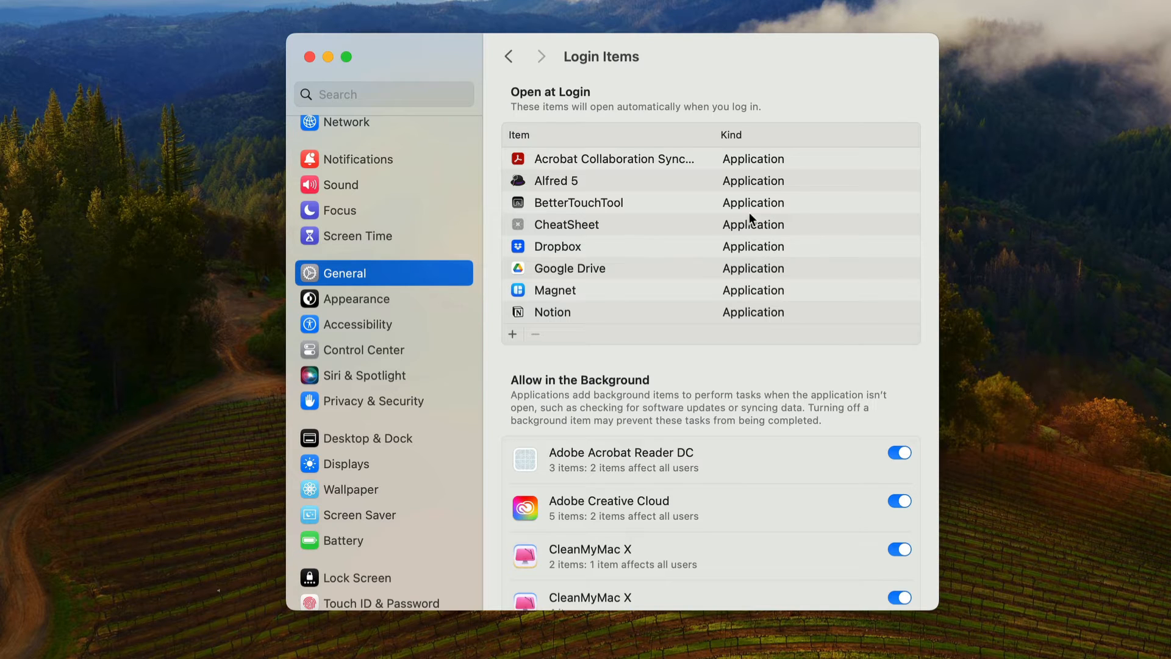
mouse_move(597, 163)
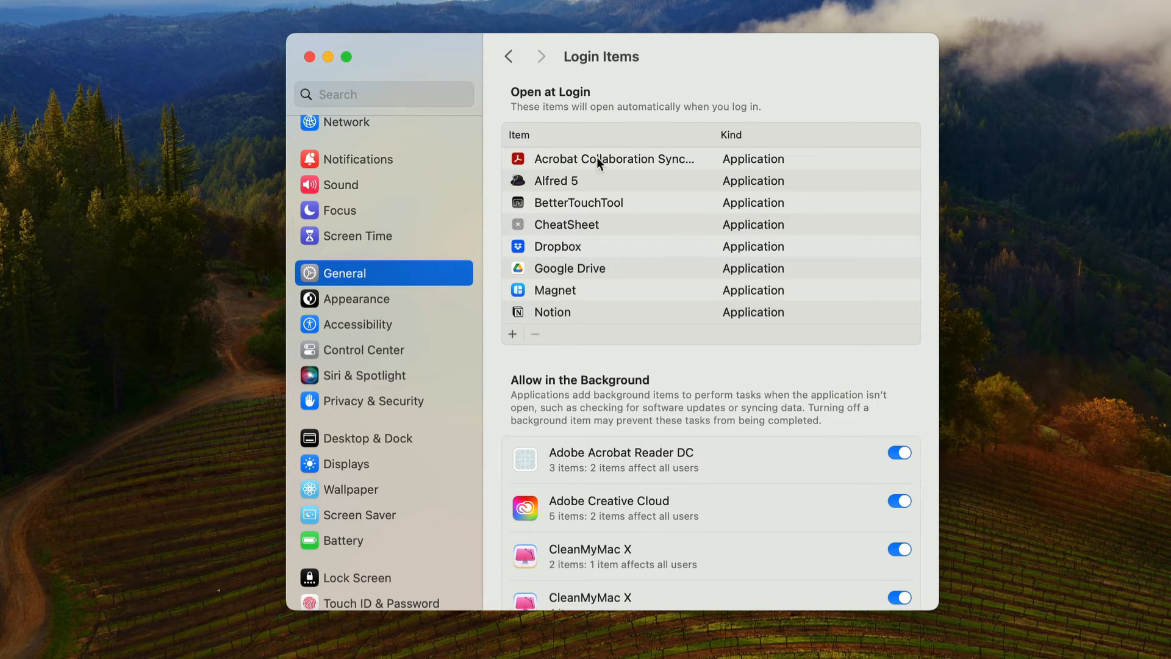
mouse_move(574, 315)
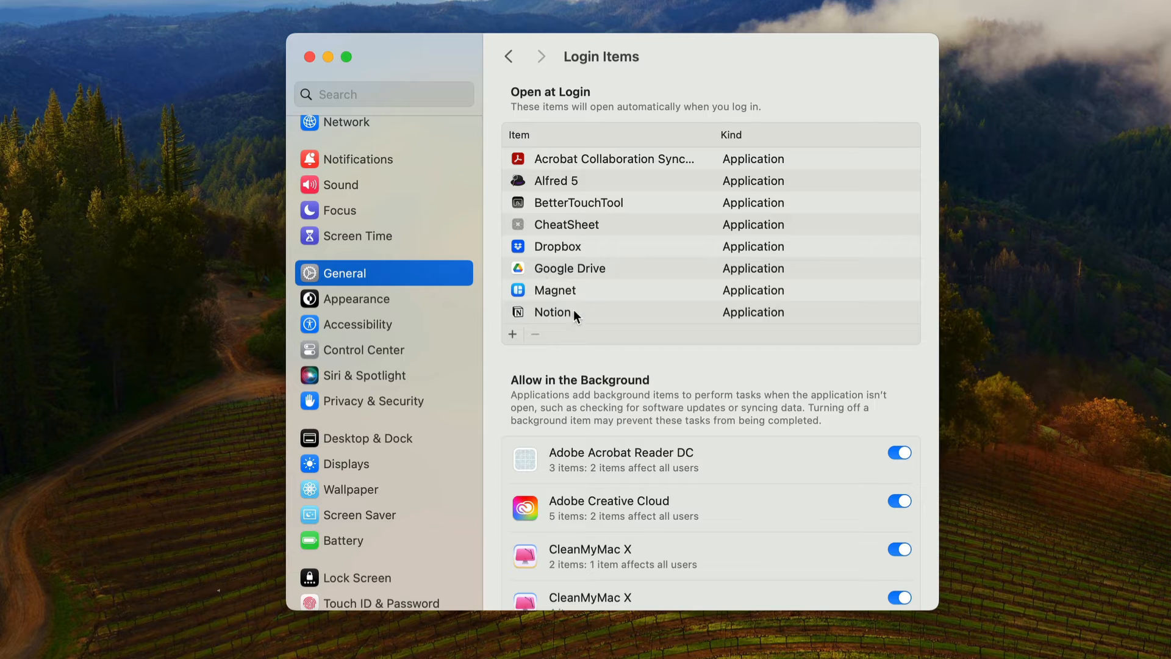
Step: Select the CheatSheet entry in the Open at Login list
left_click(567, 224)
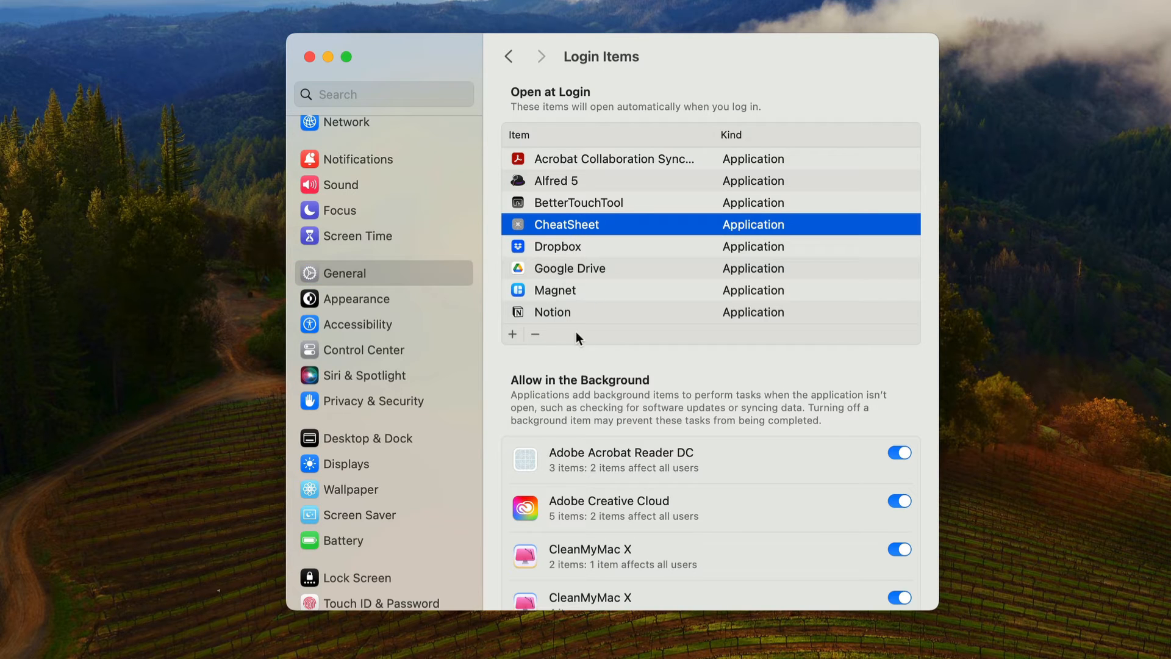
mouse_move(635, 281)
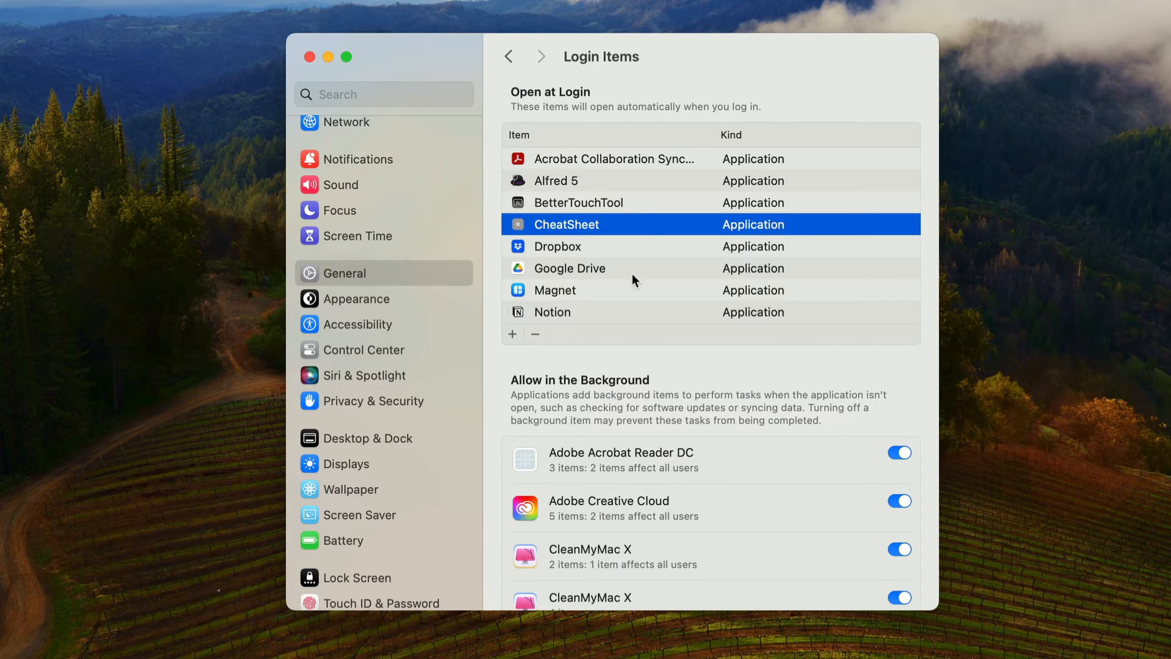
mouse_move(638, 312)
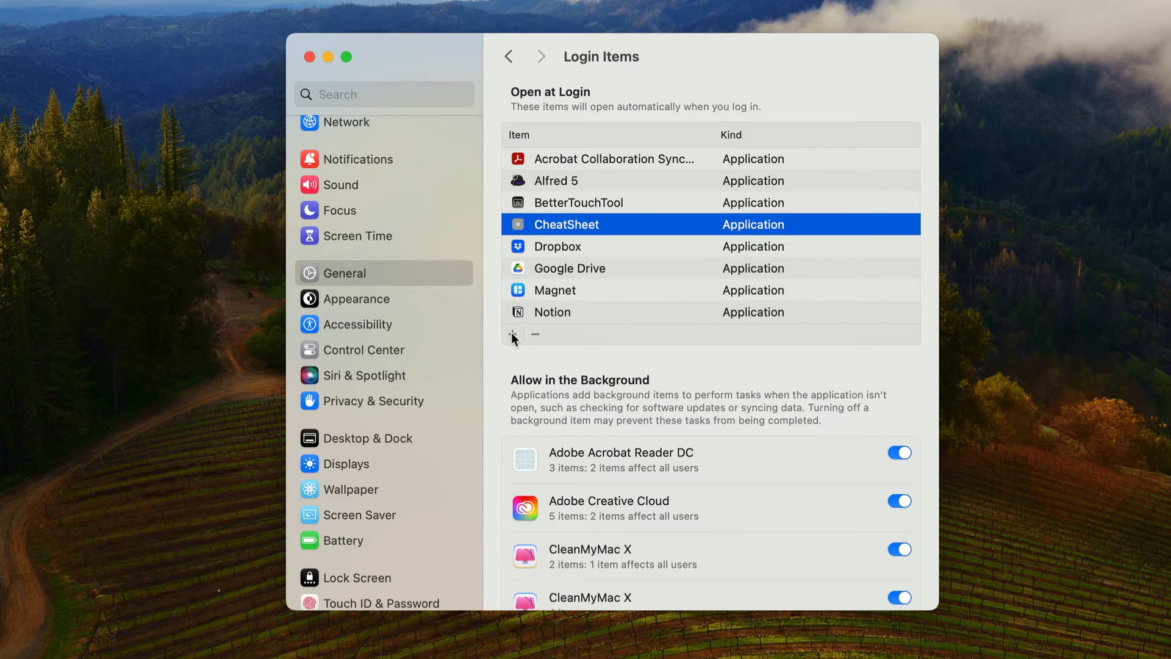
mouse_move(668, 357)
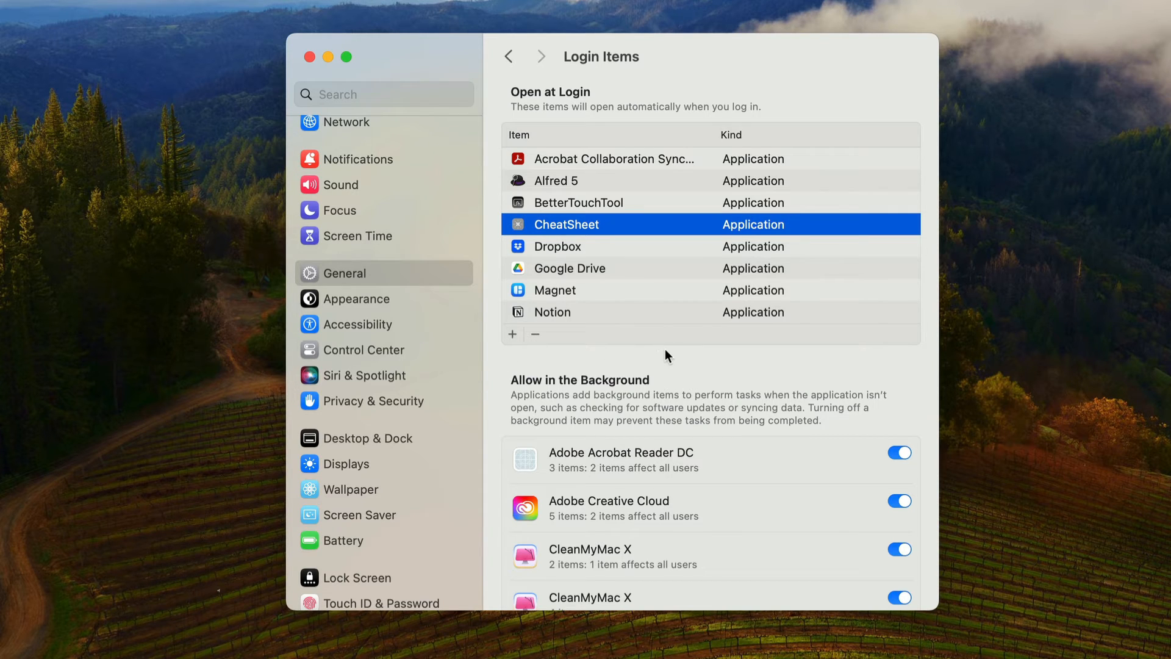
scroll("down", 3)
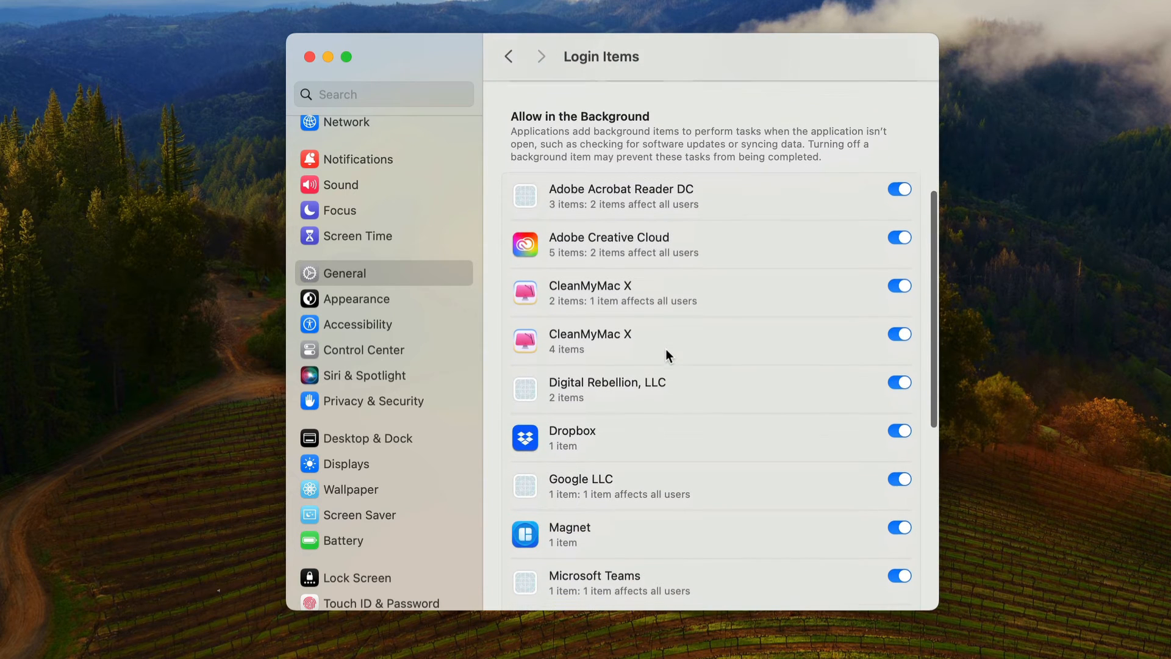
scroll("up", 3)
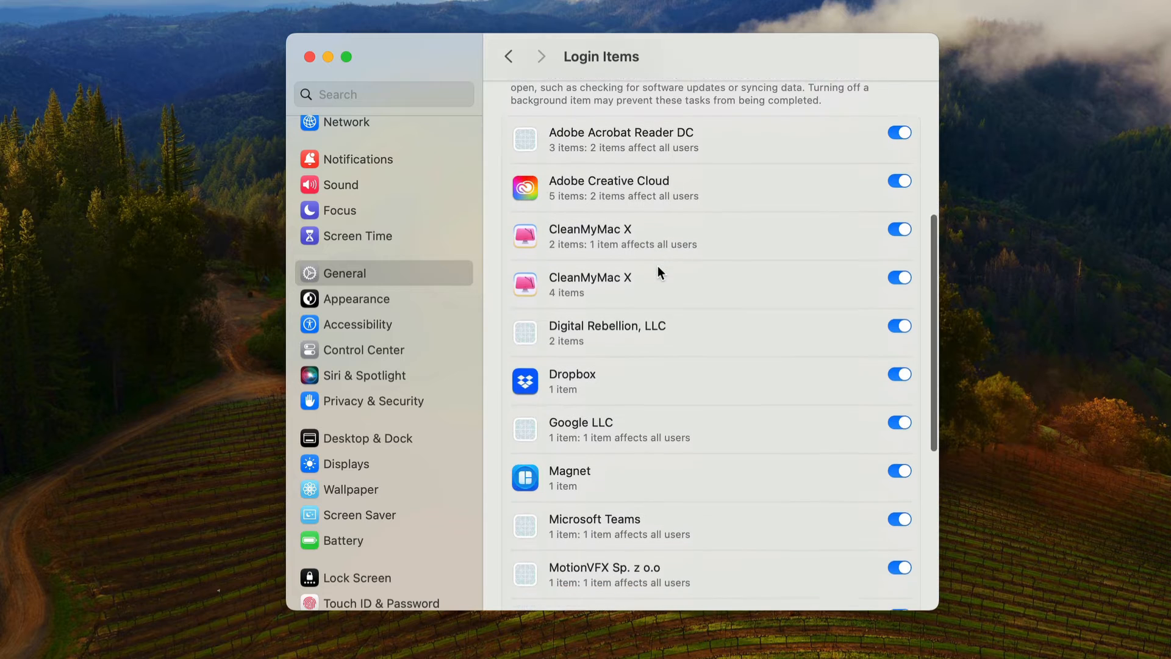
scroll("down", 3)
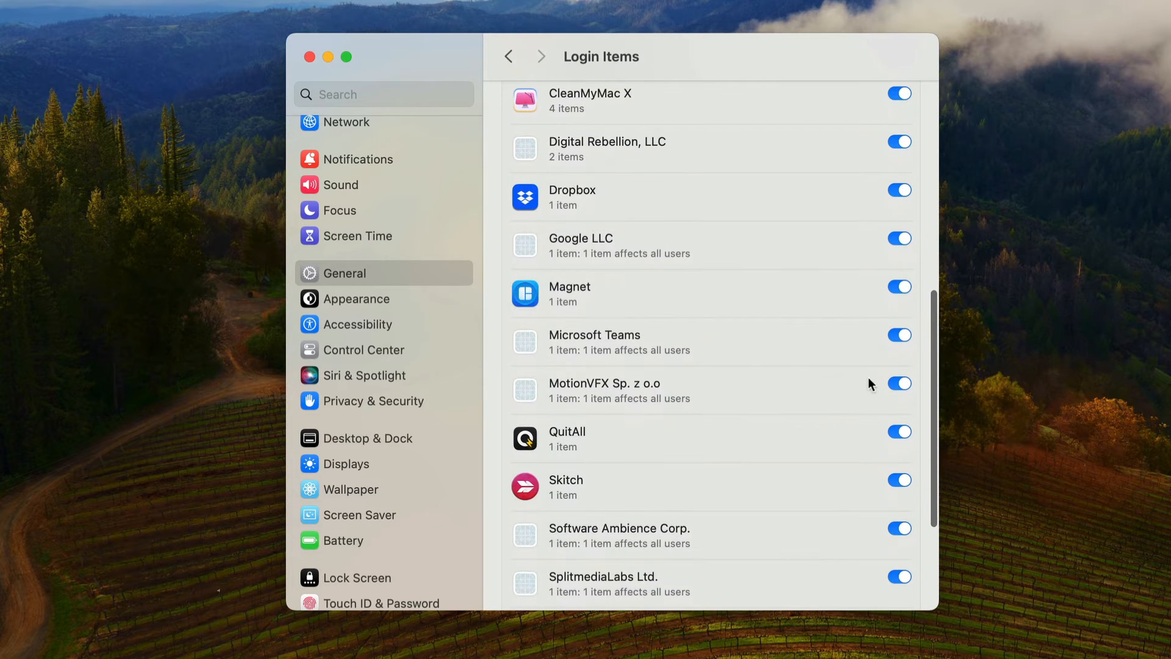
scroll("down", 3)
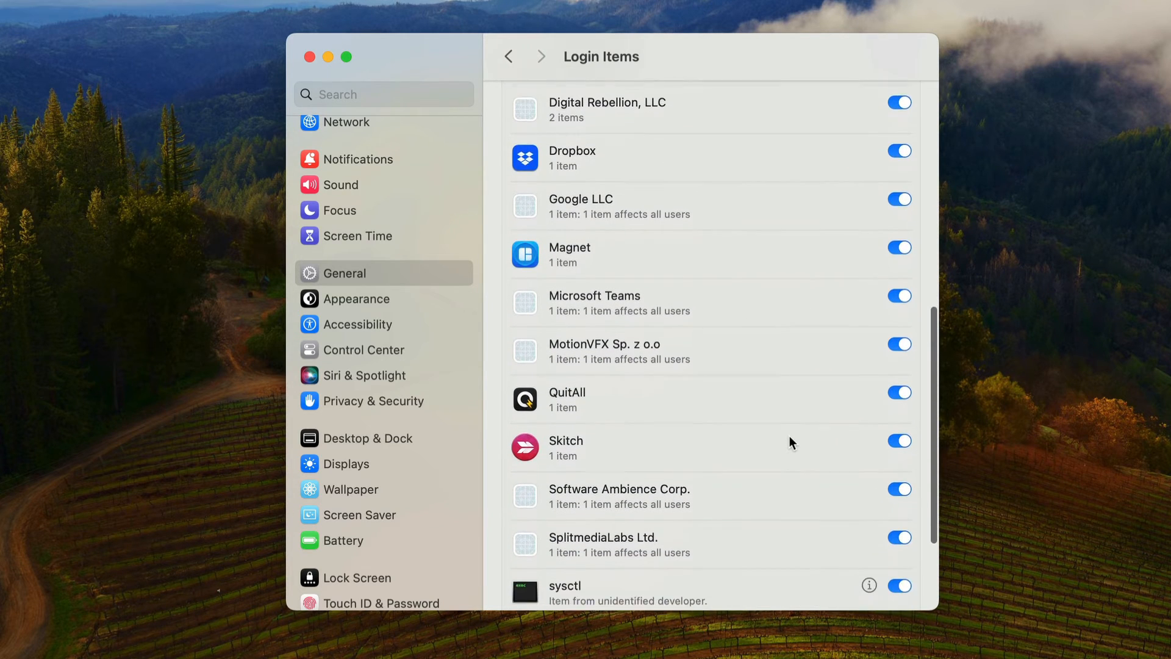
scroll("down", 3)
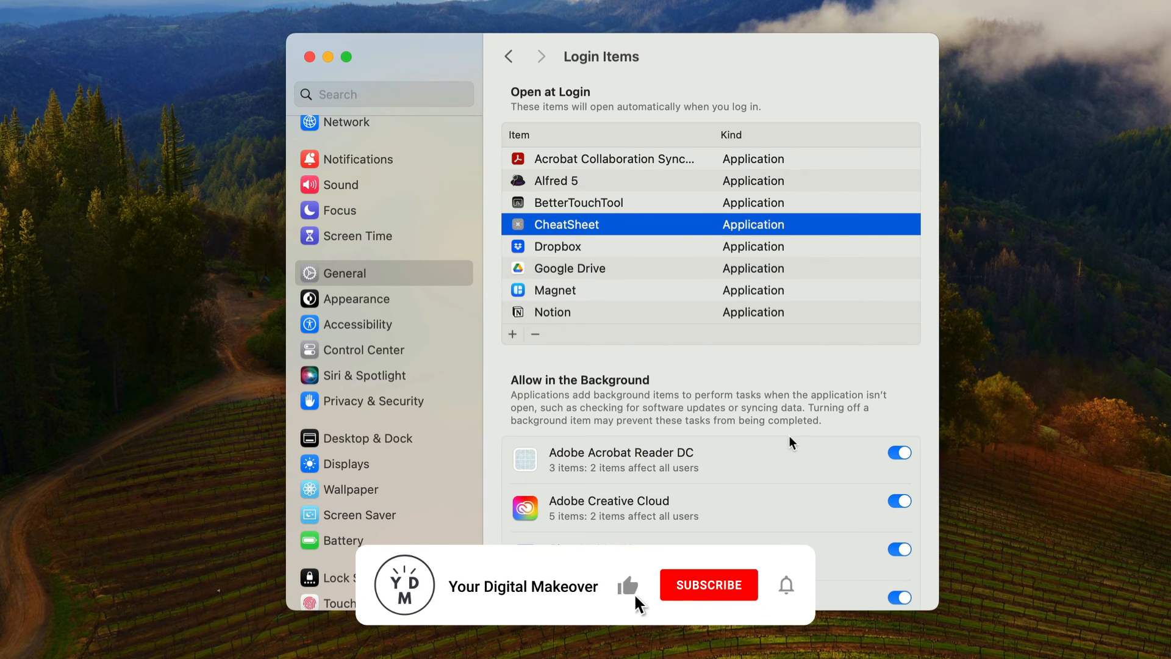
left_click(708, 585)
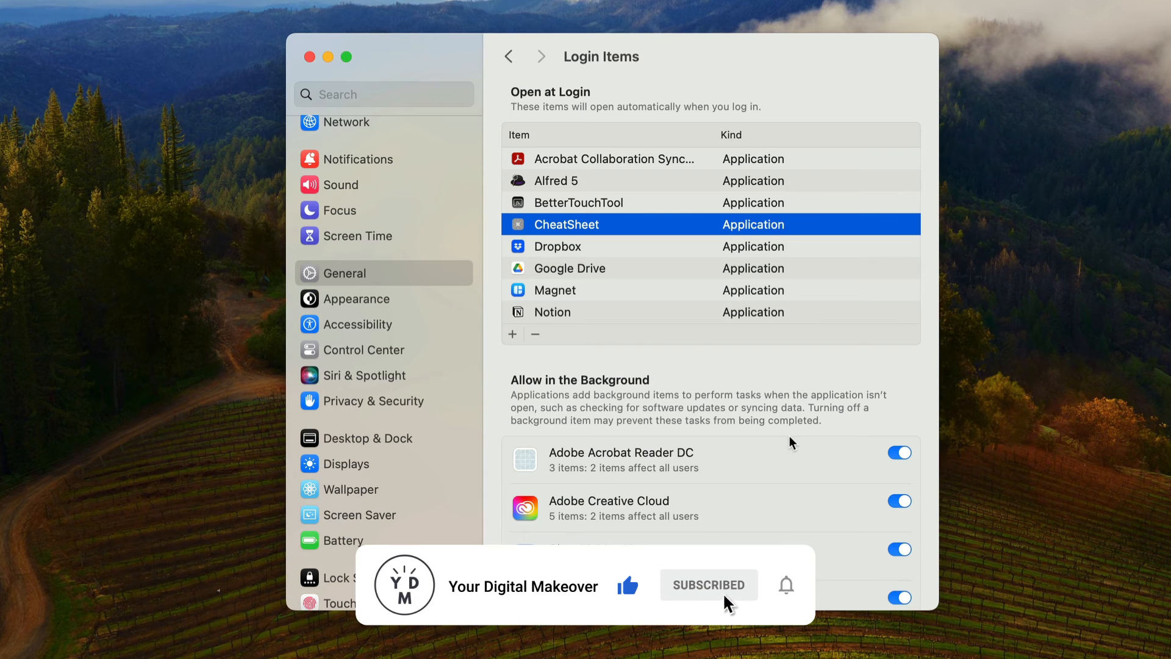